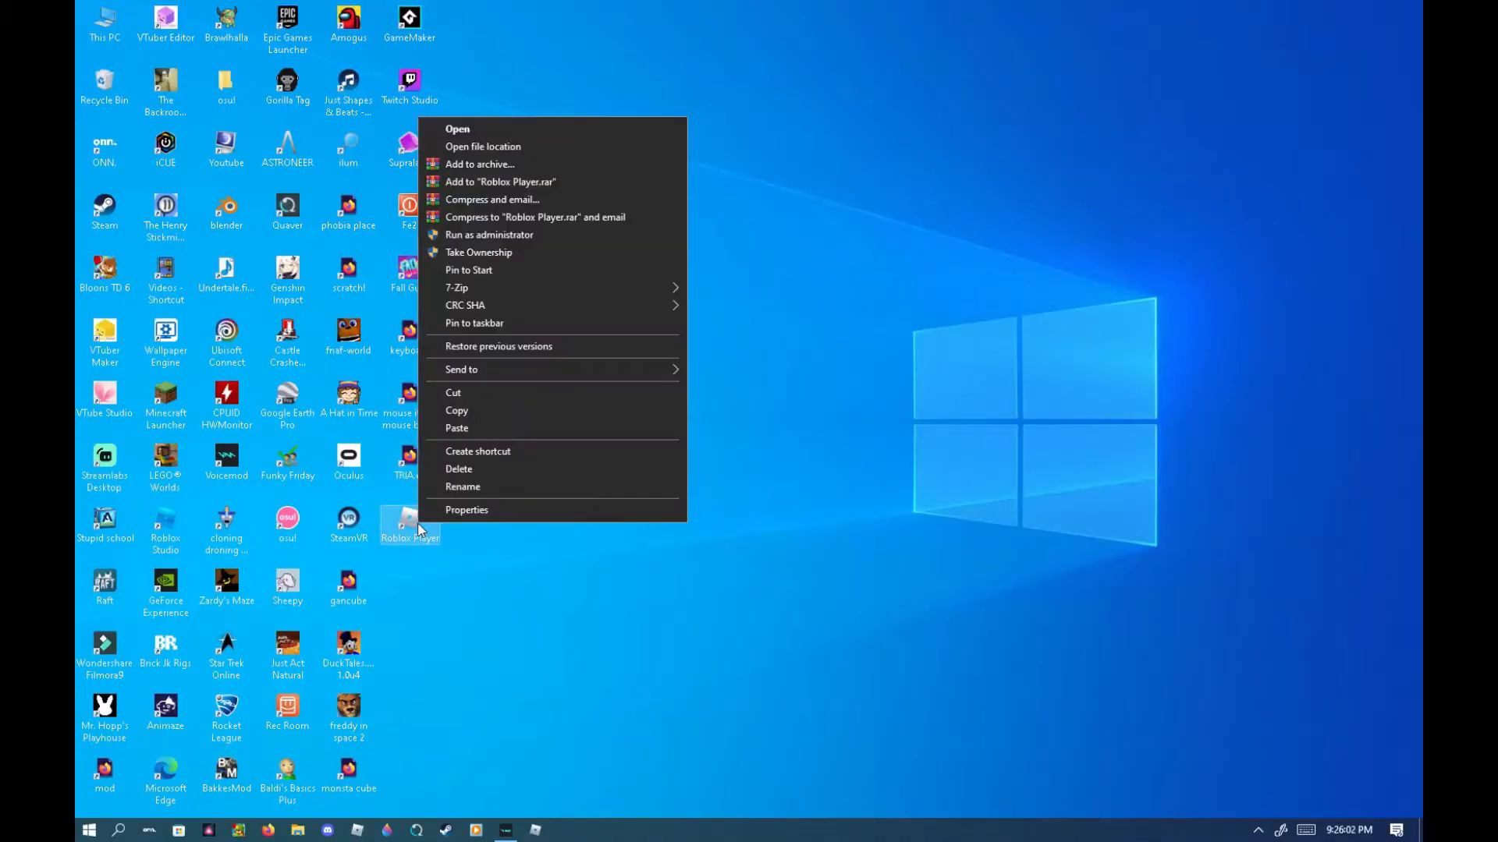
mouse_move(456, 414)
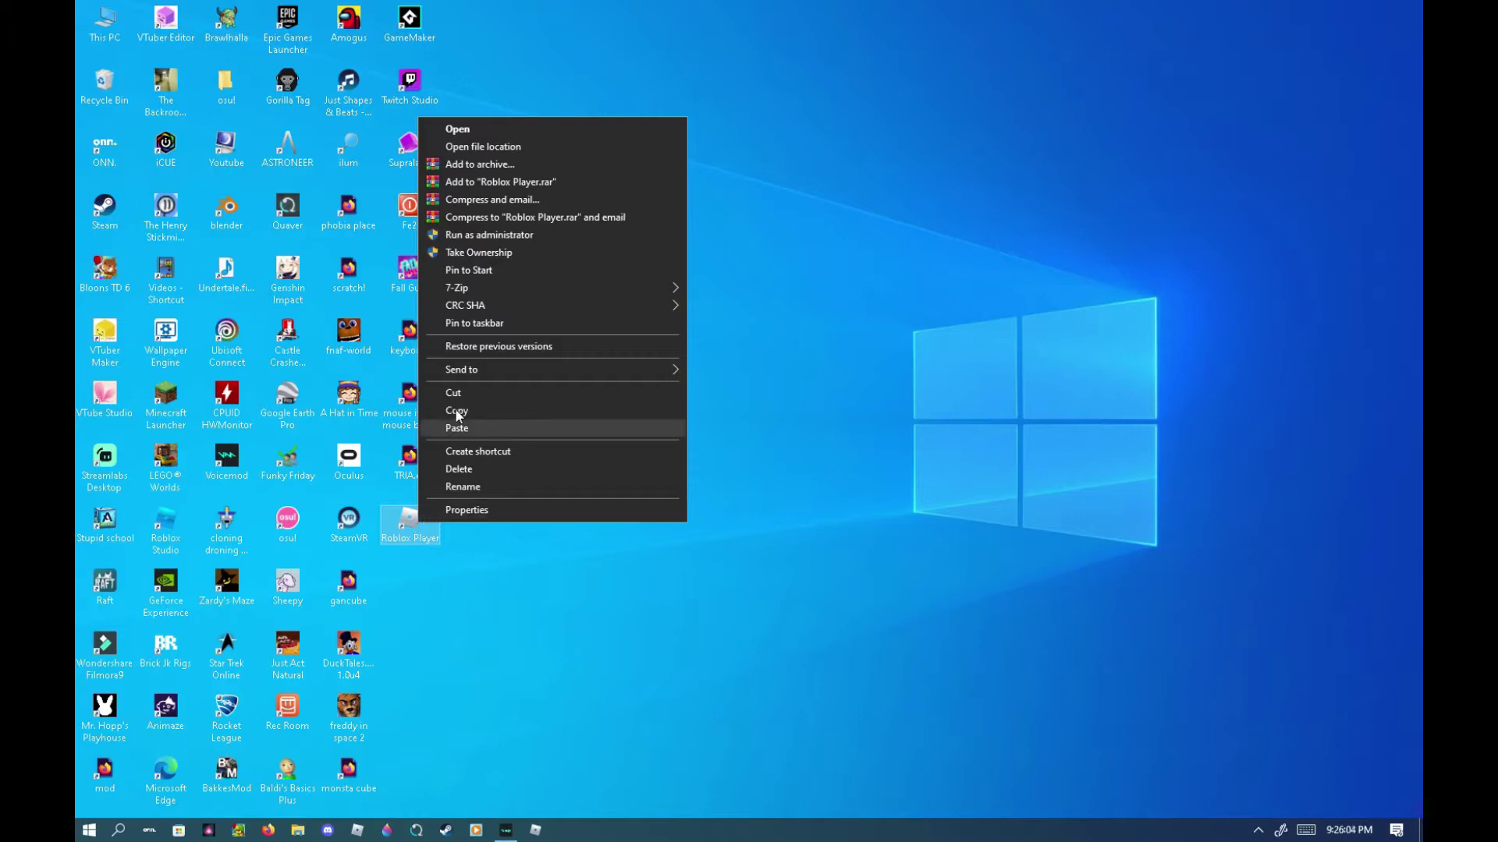
Show the Roblox Player install location from the desktop shortcut.
click(482, 147)
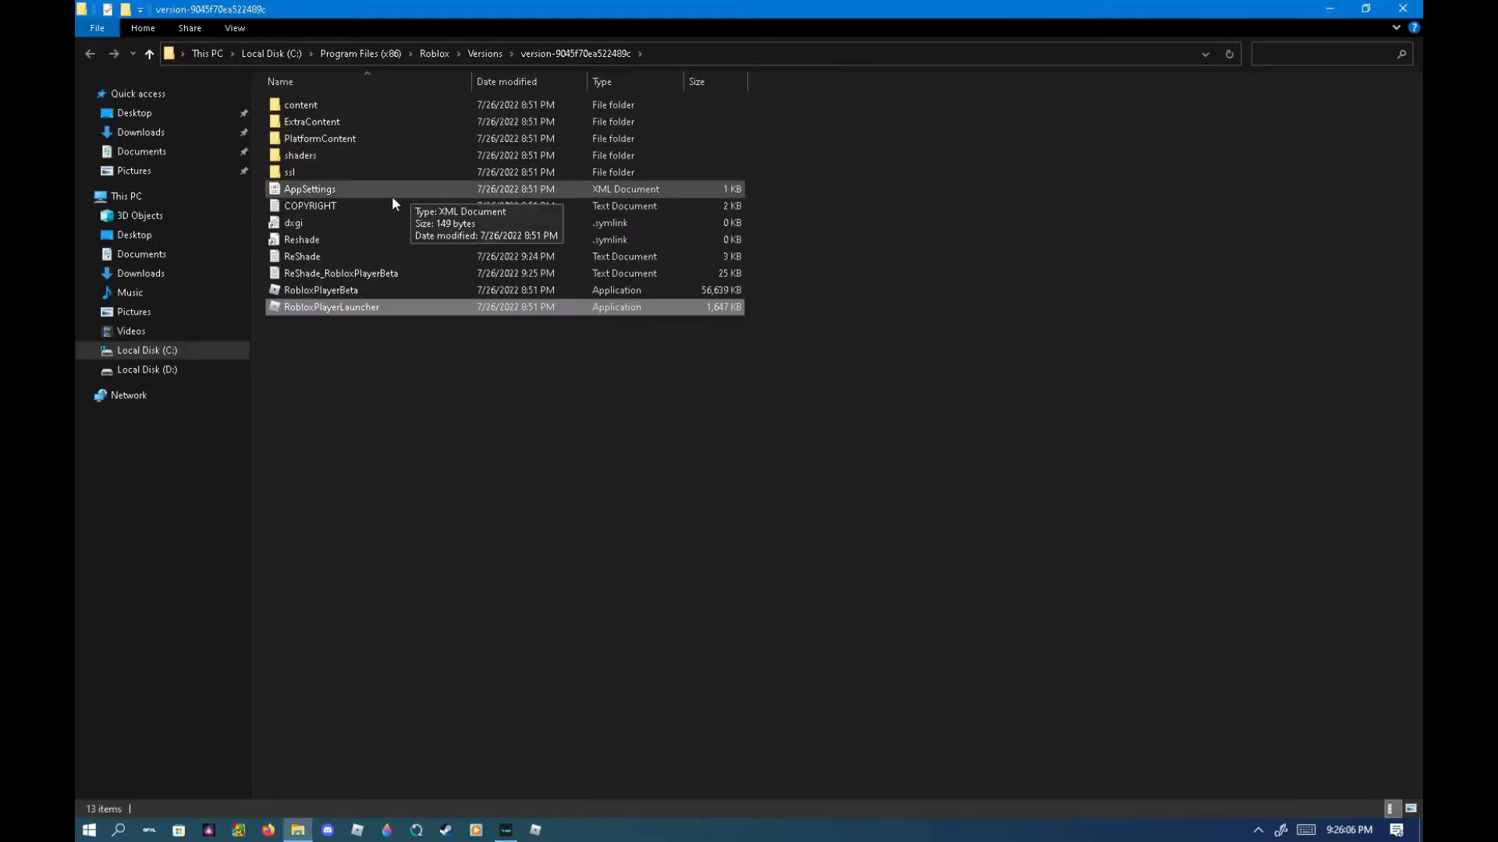
Navigate into the Roblox version's content\sounds folder to find the ouch file.
double_click(300, 104)
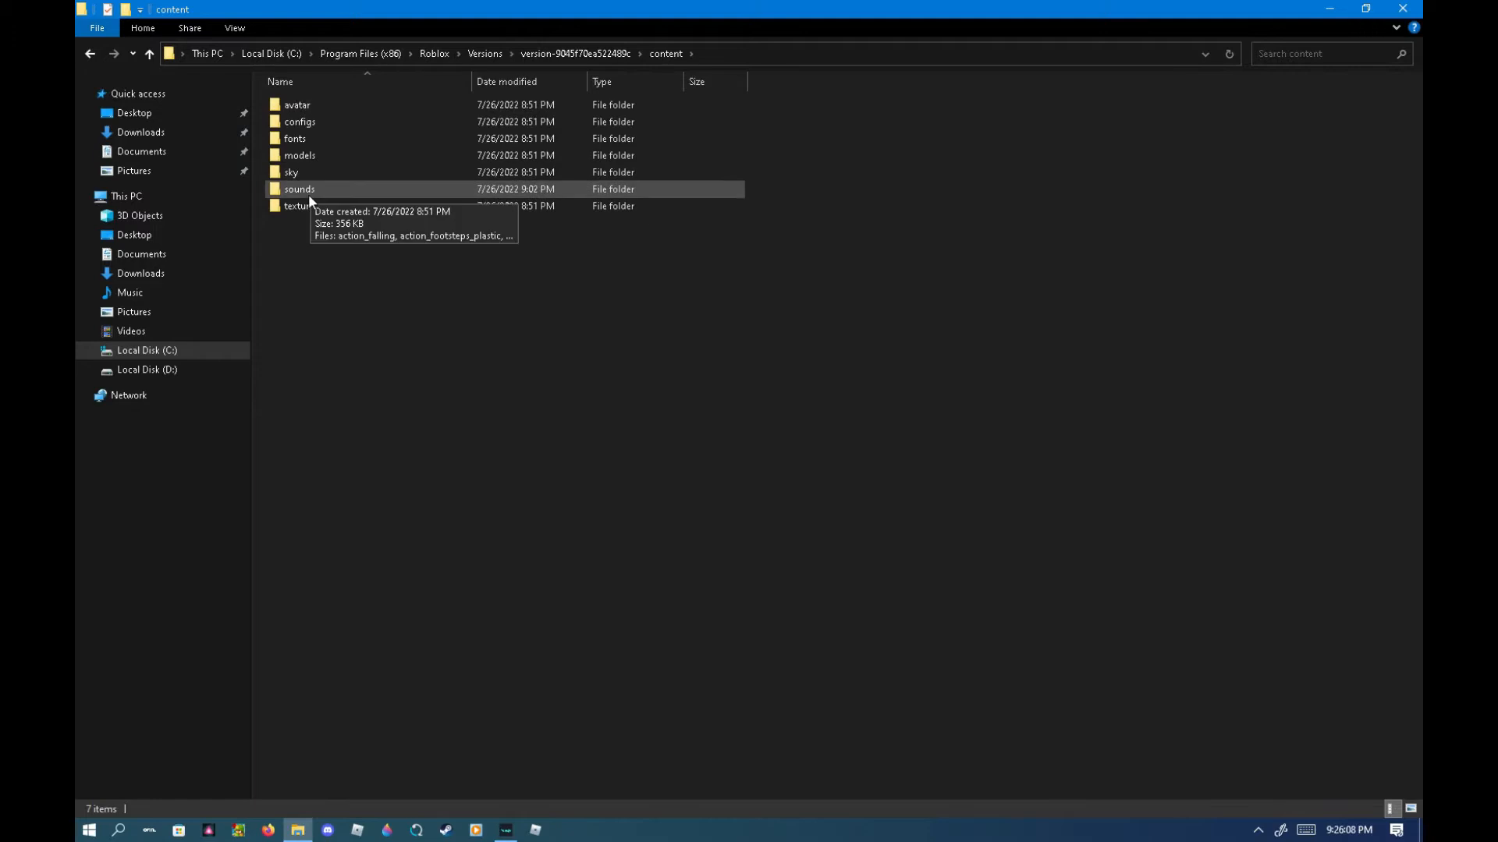
double_click(299, 189)
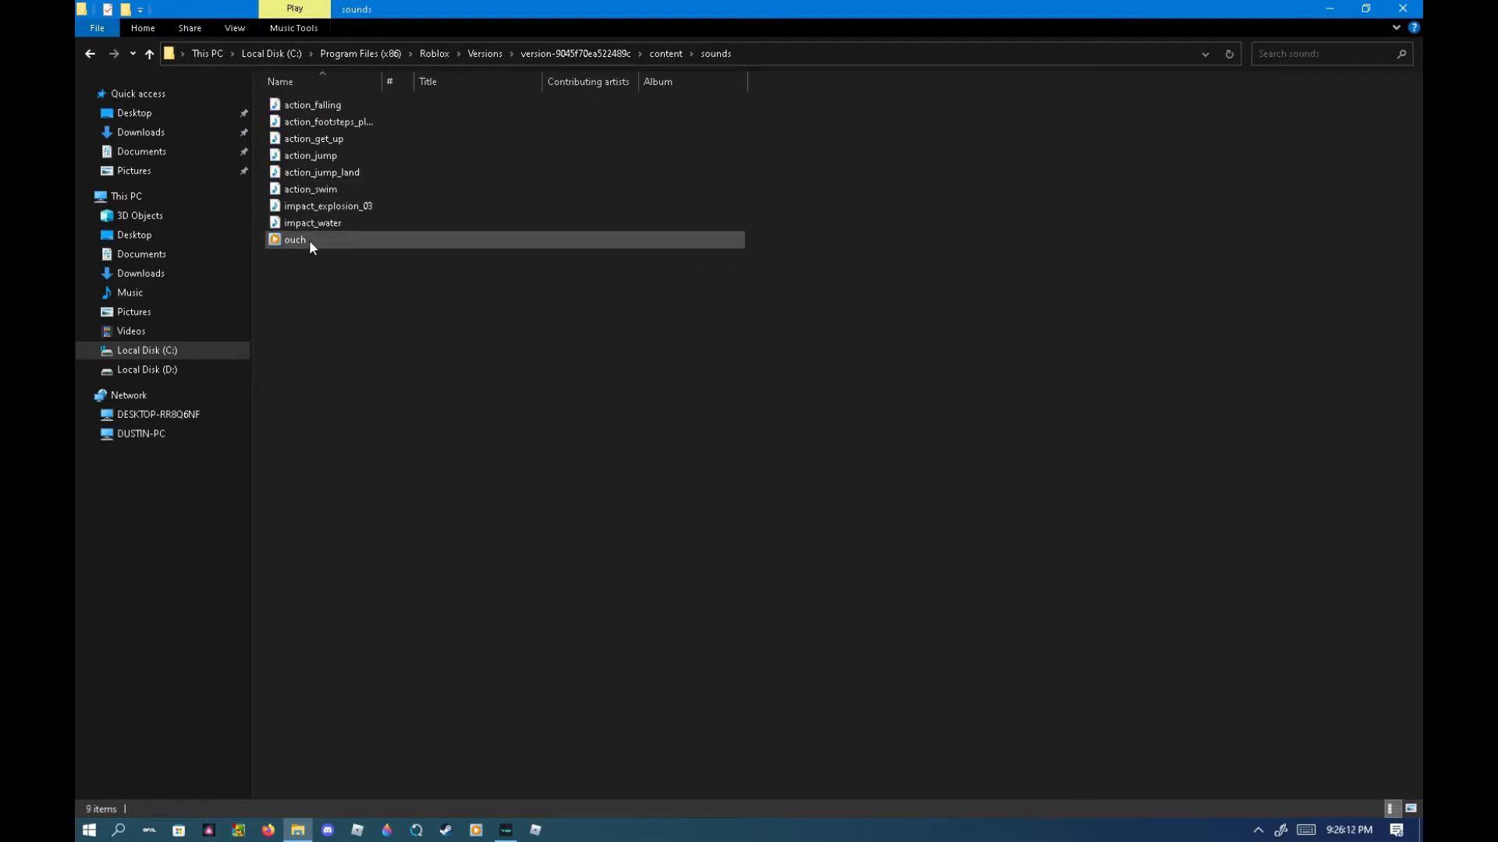
mouse_move(311, 248)
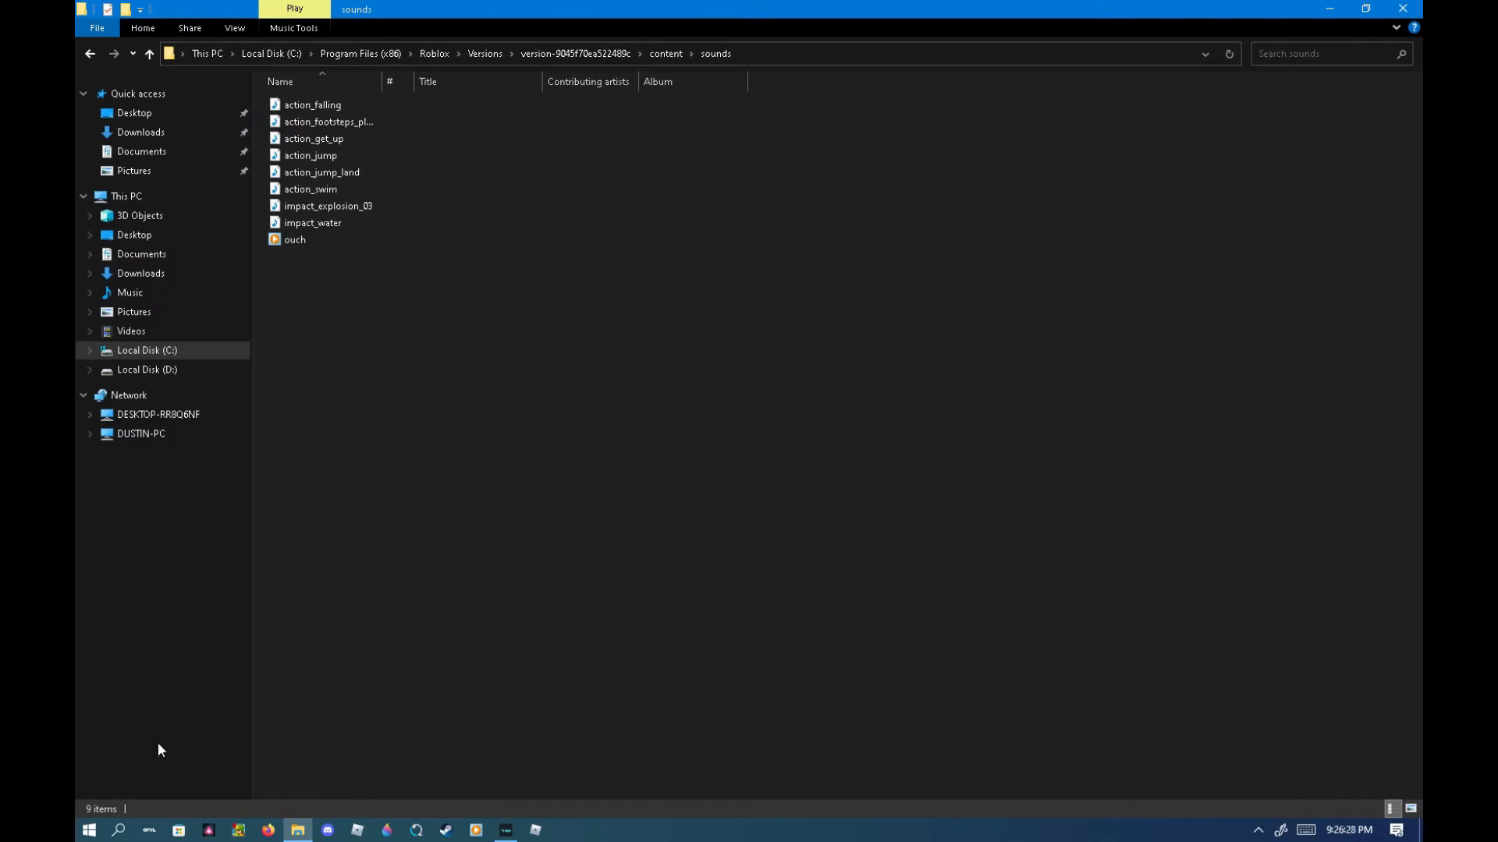
mouse_move(164, 794)
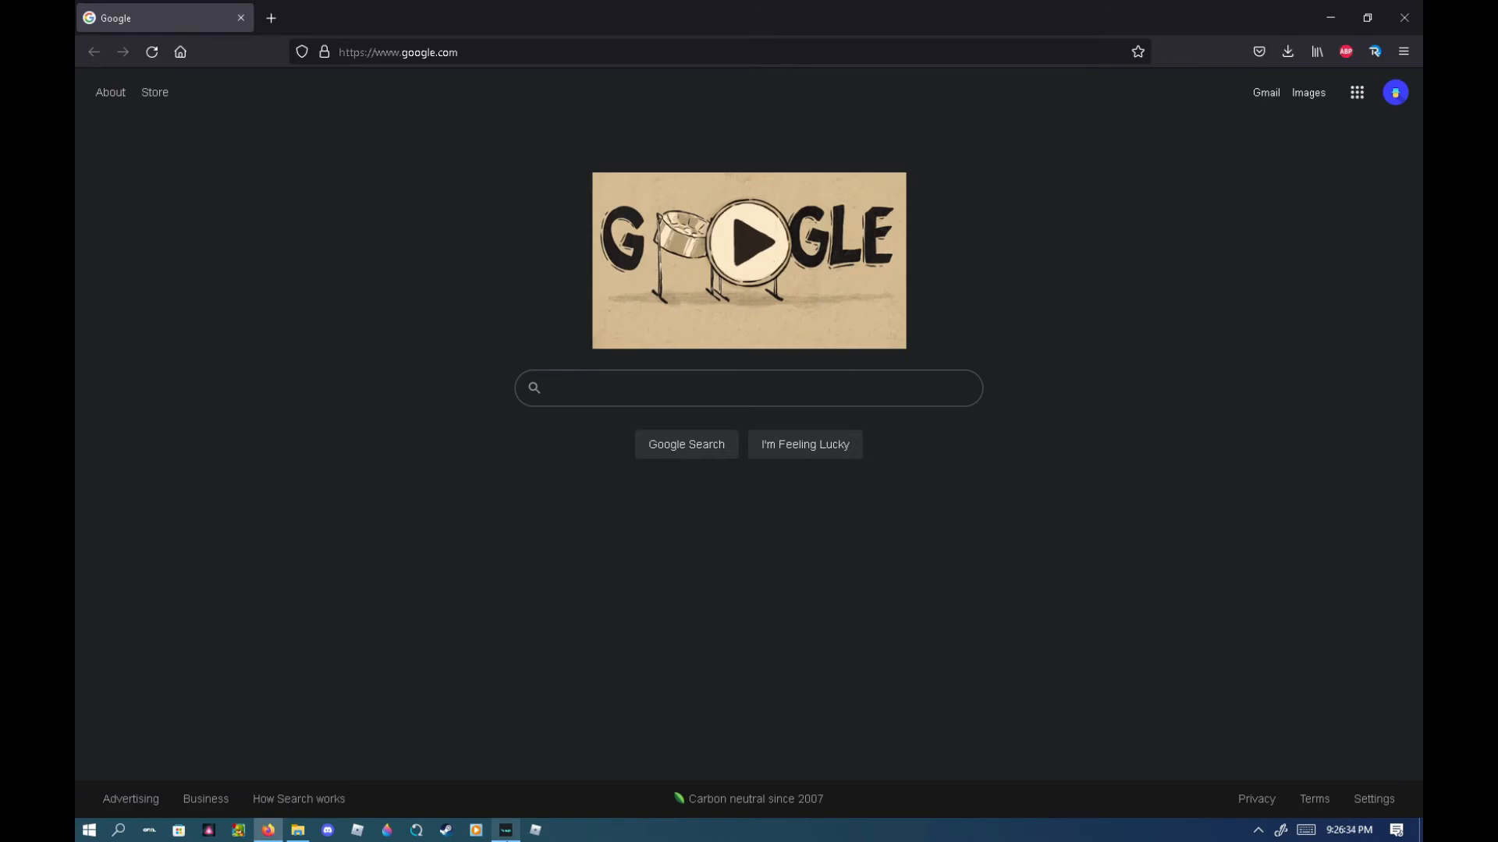
Find 'ogg converter' on Google, load Convertio's MP3 to OGG page, then return to File Explorer.
text(ogg converter)
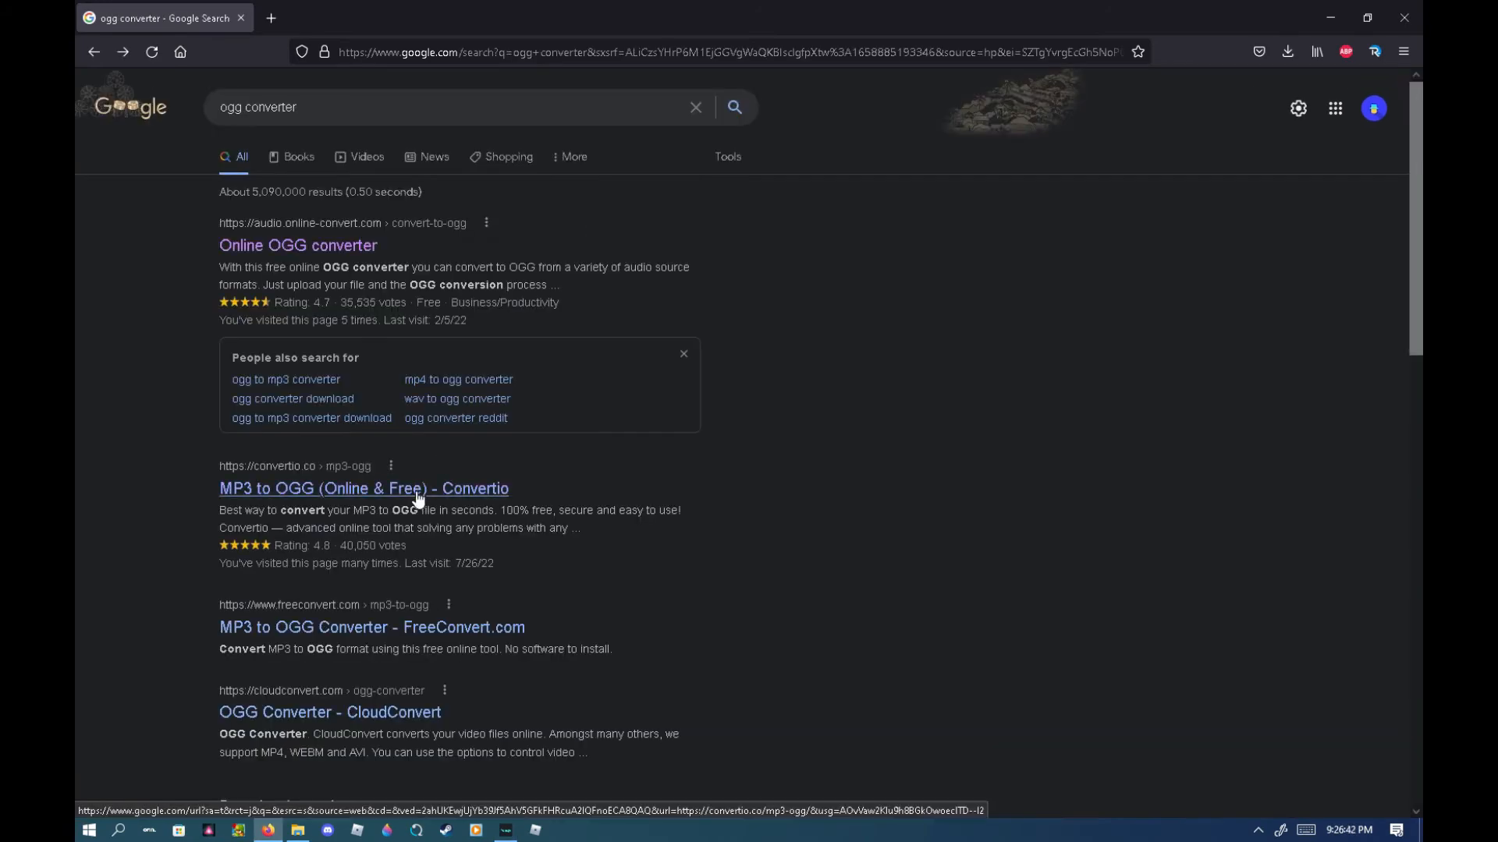
click(364, 489)
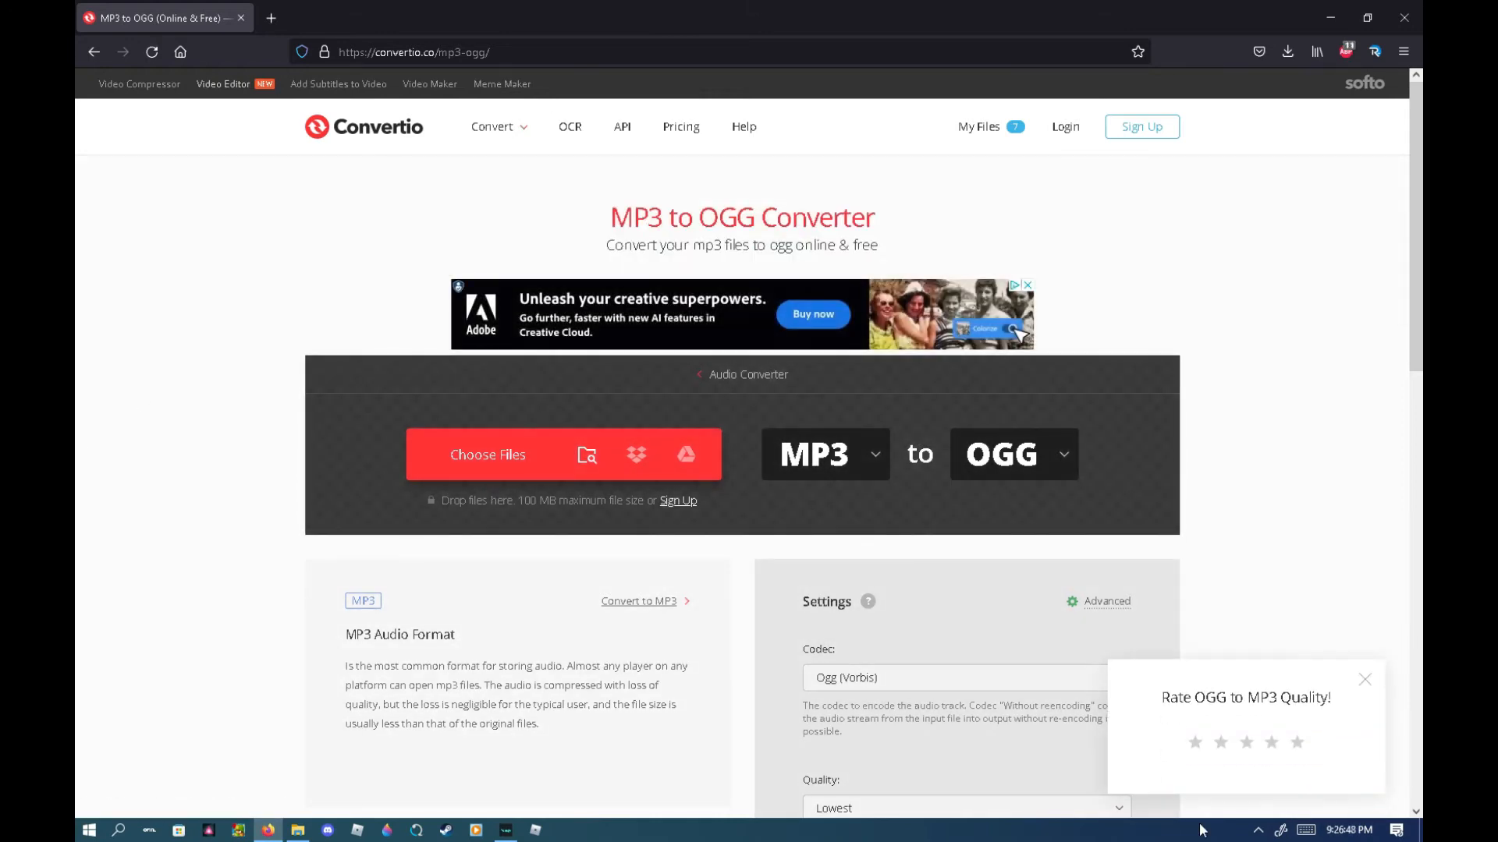
mouse_move(268, 817)
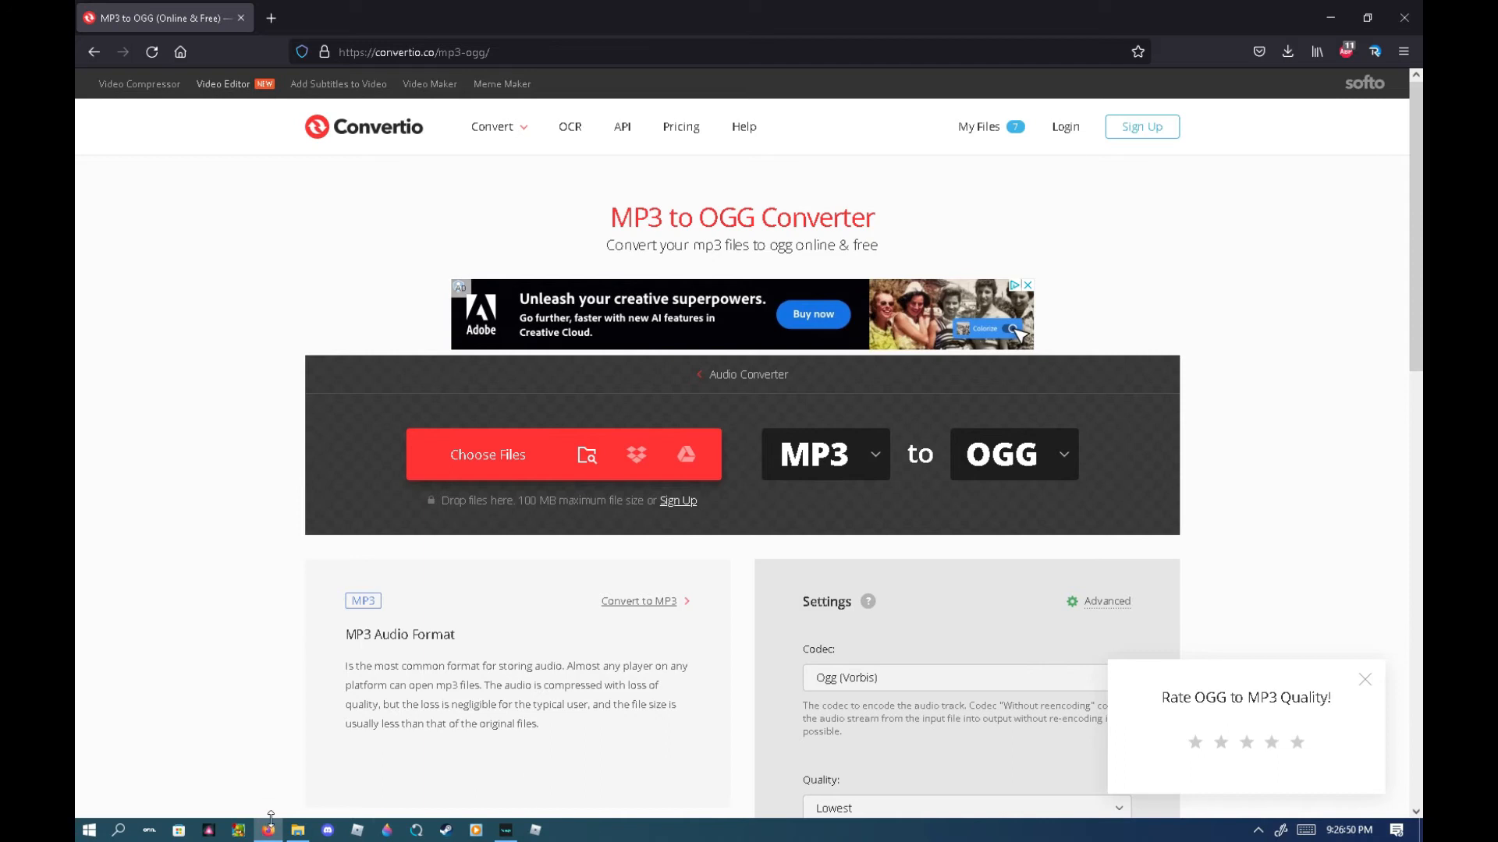
click(297, 831)
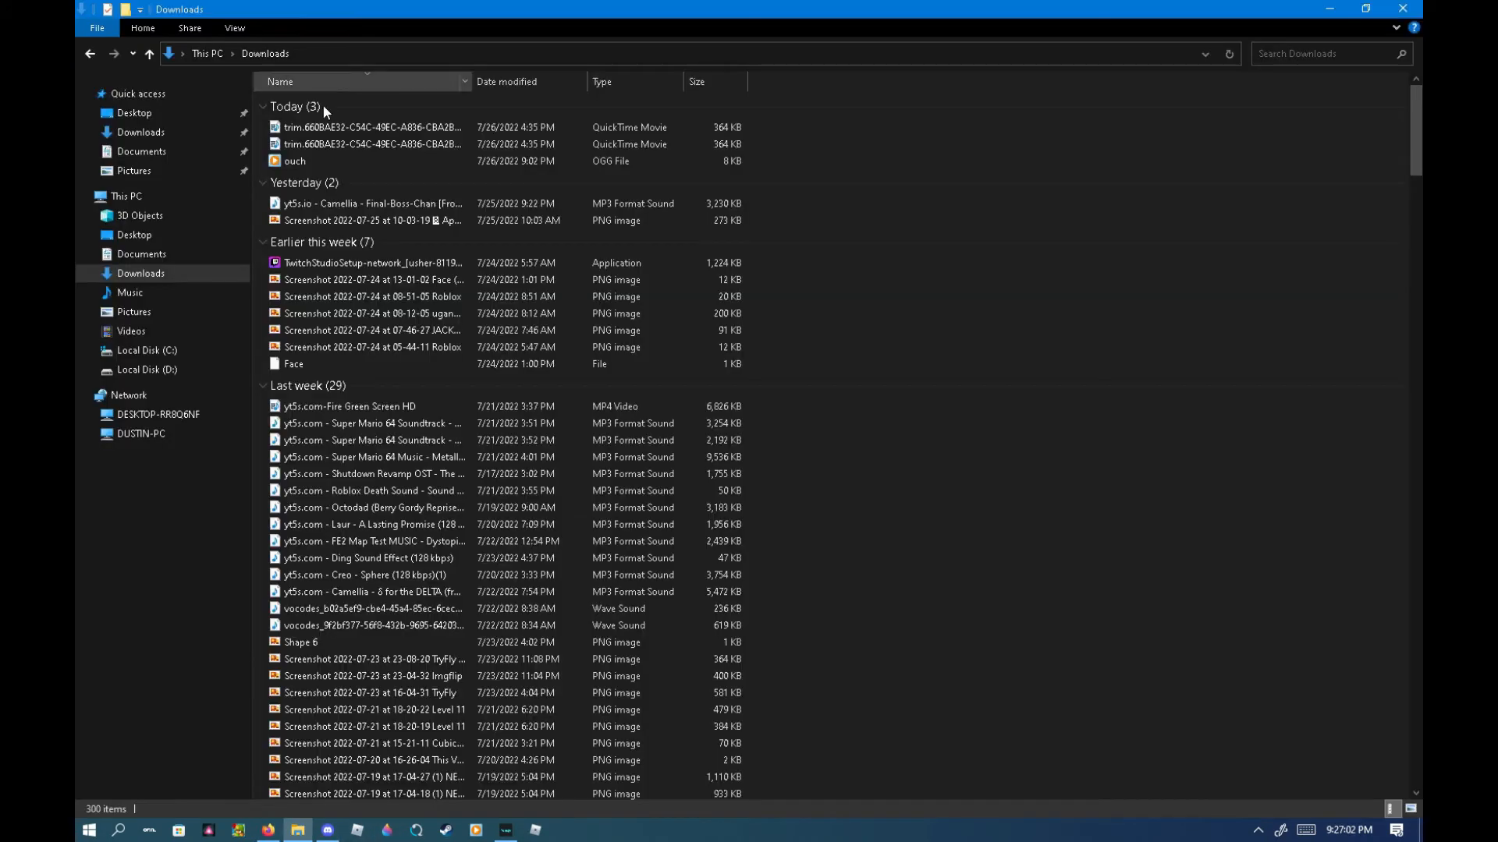
Copy the downloaded ouch OGG file from Downloads.
right_click(319, 162)
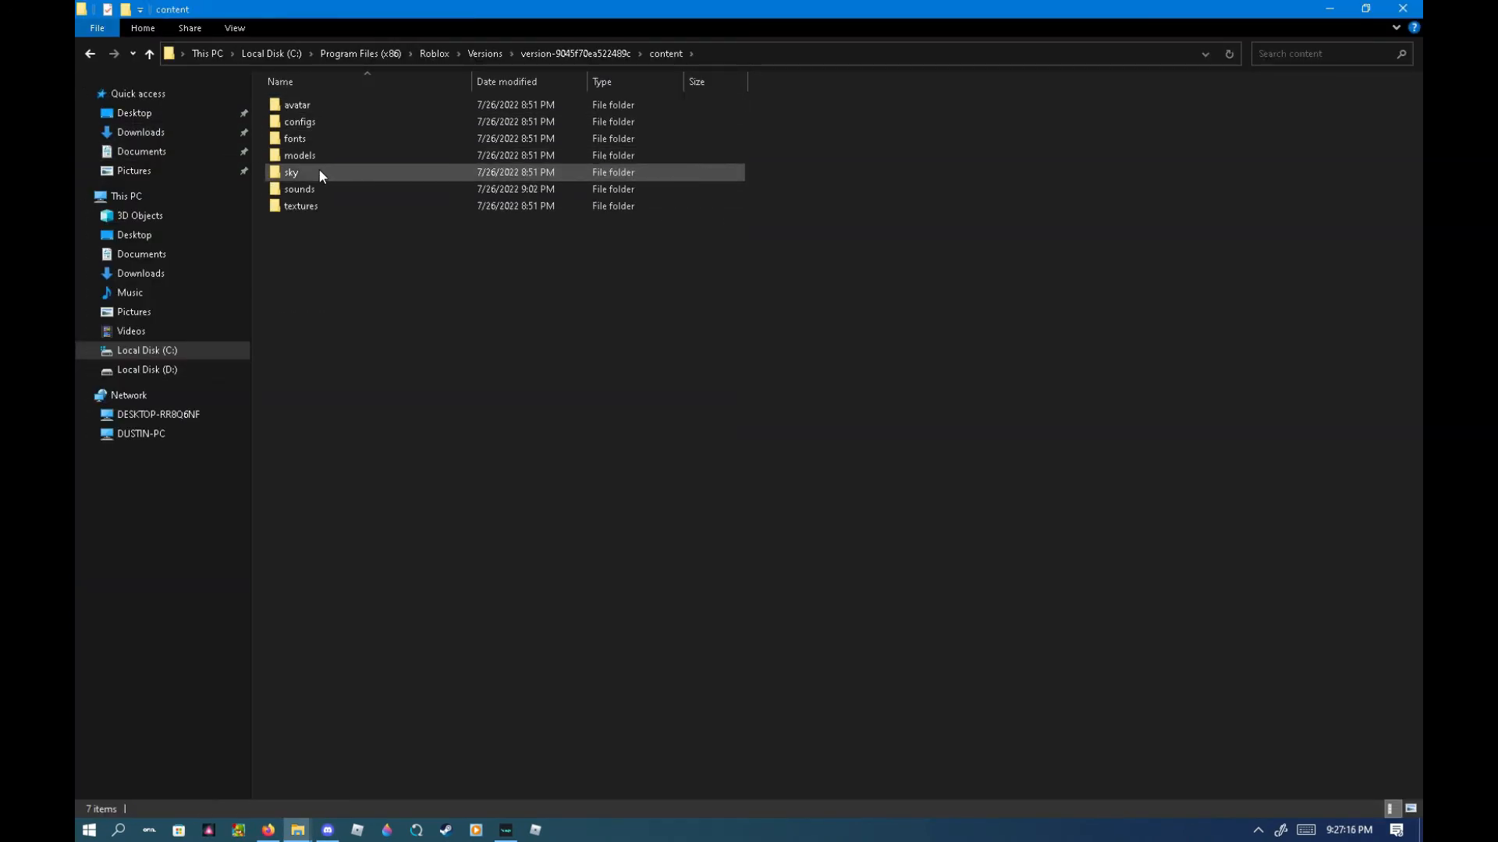
Return to the sounds folder so the copied ouch.ogg can replace the existing one.
double_click(299, 188)
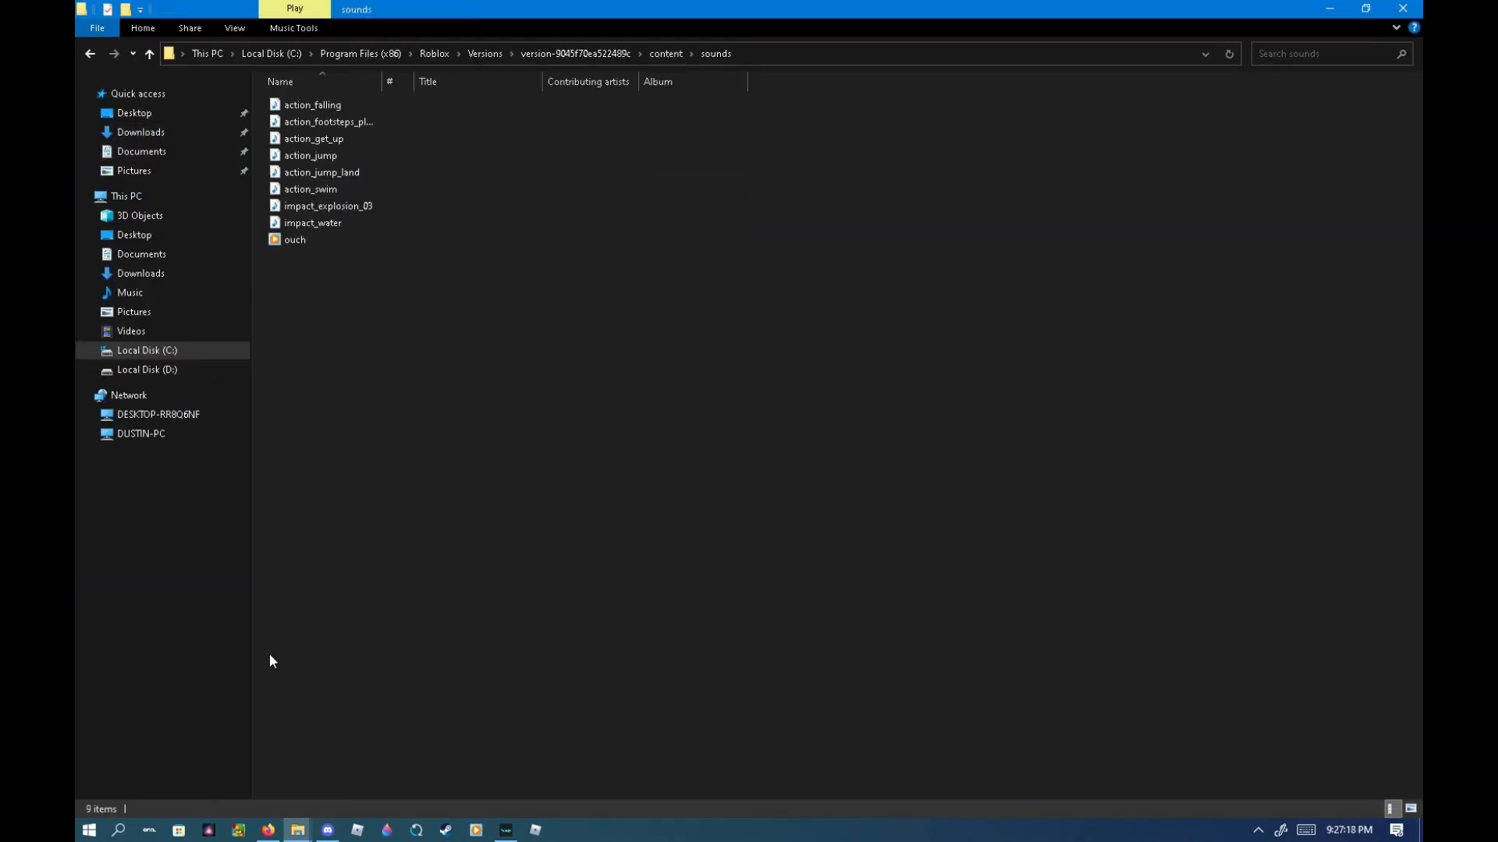
mouse_move(383, 298)
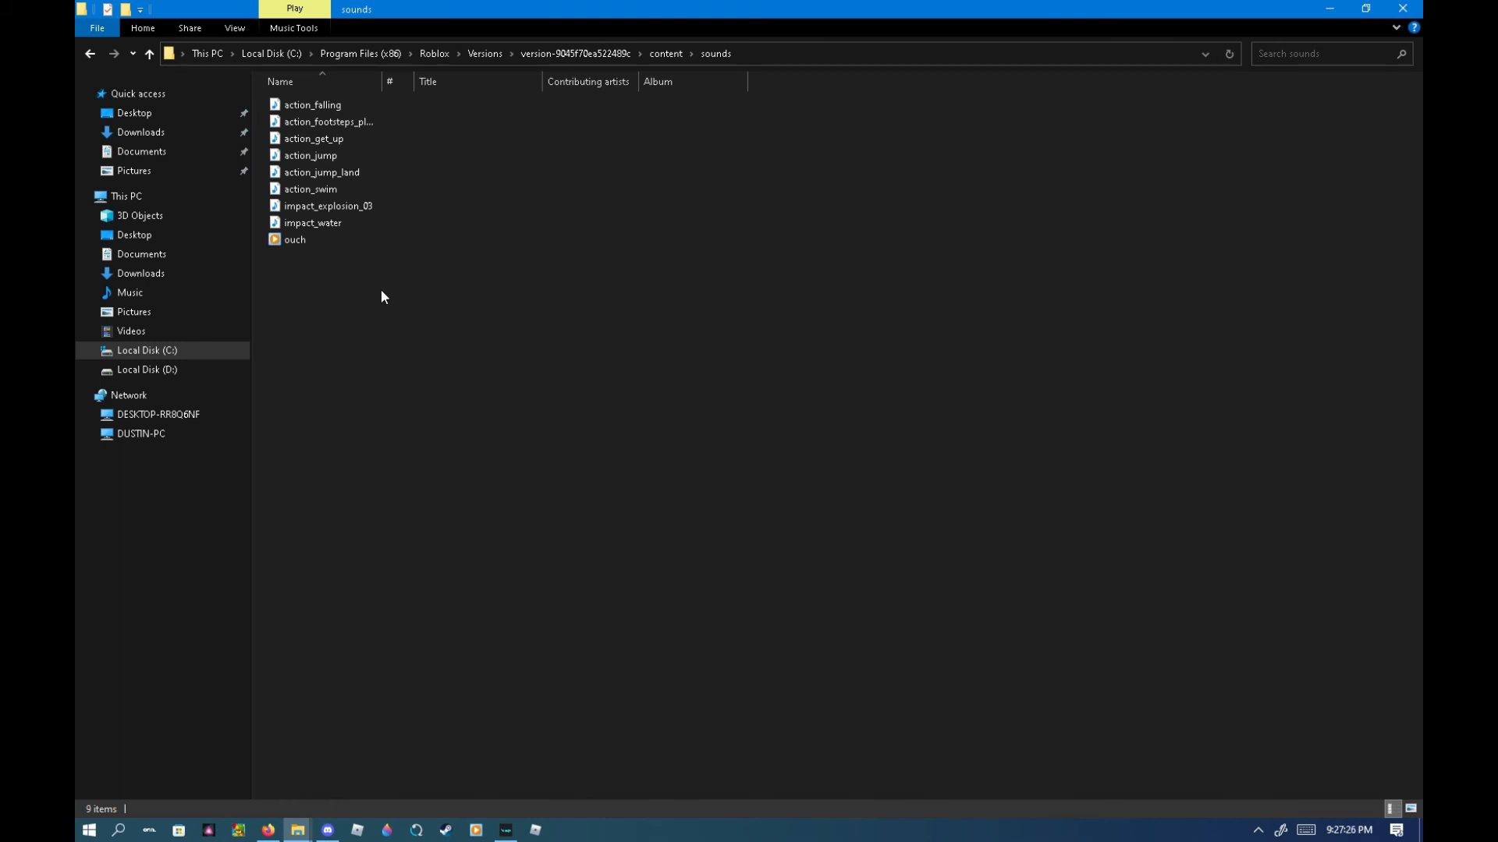
mouse_move(395, 7)
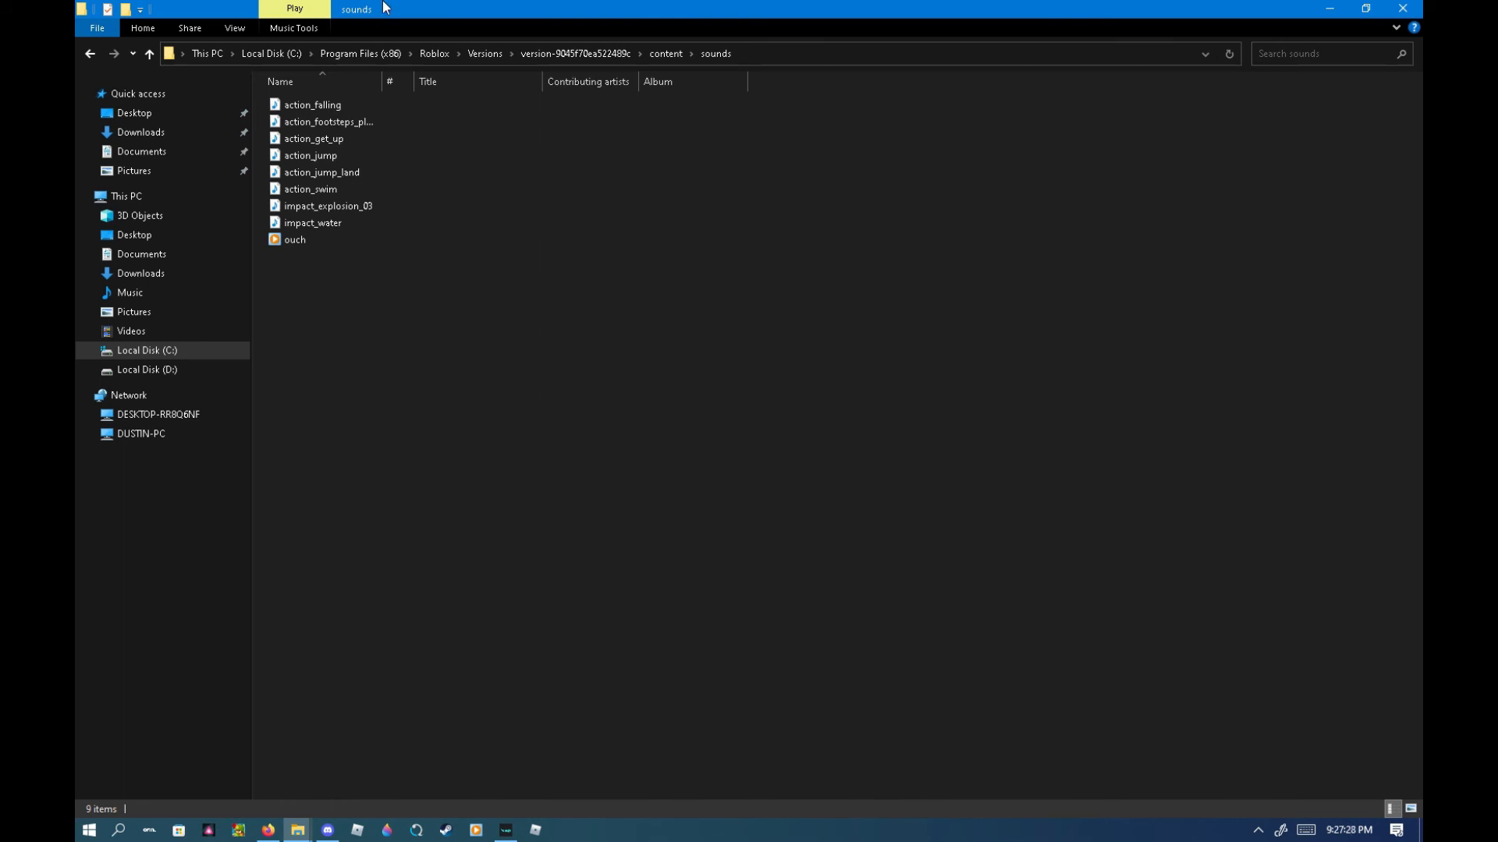